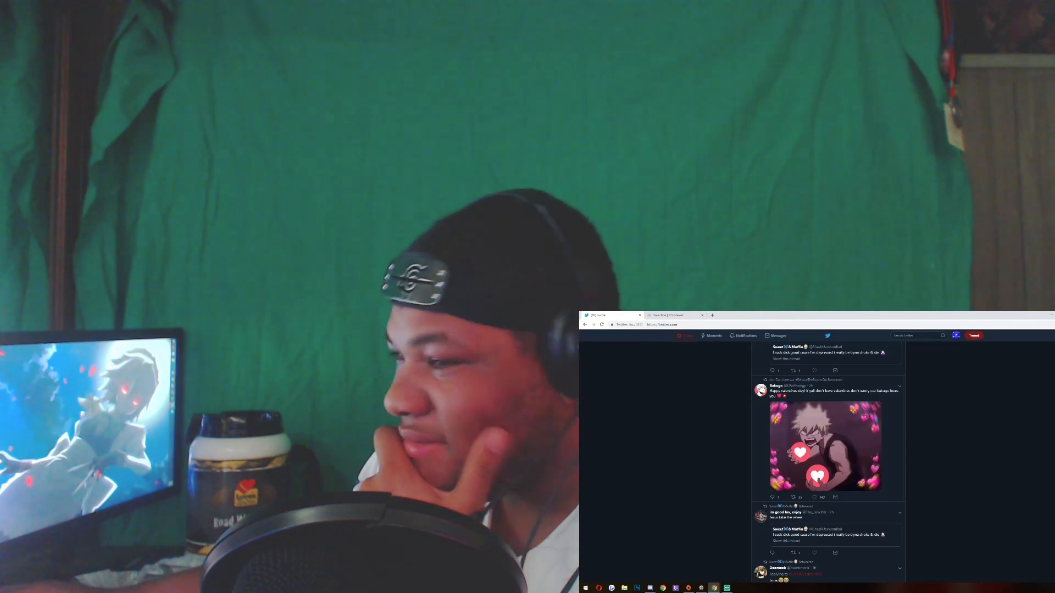
# Step: Scroll down the Twitter home timeline past the anime picture and gameplay video tweets
pyautogui.scroll(-3)
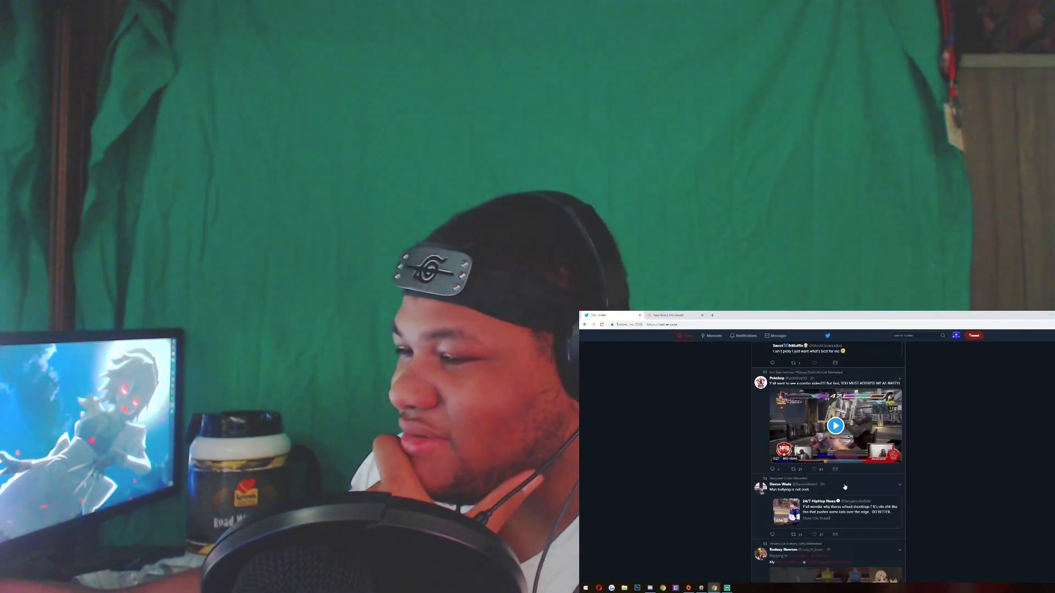
pyautogui.scroll(-3)
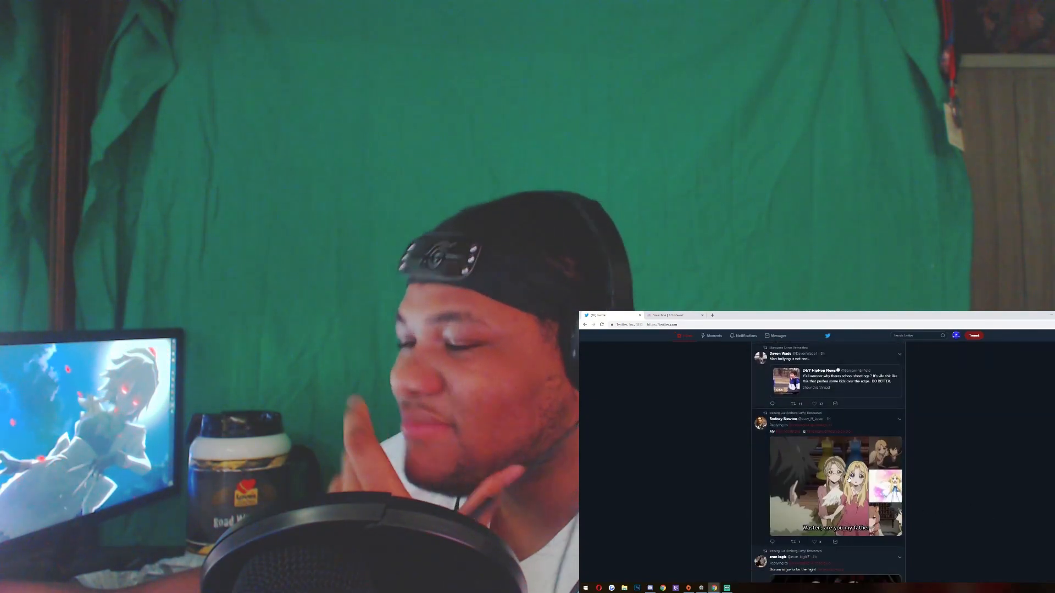
pyautogui.scroll(-3)
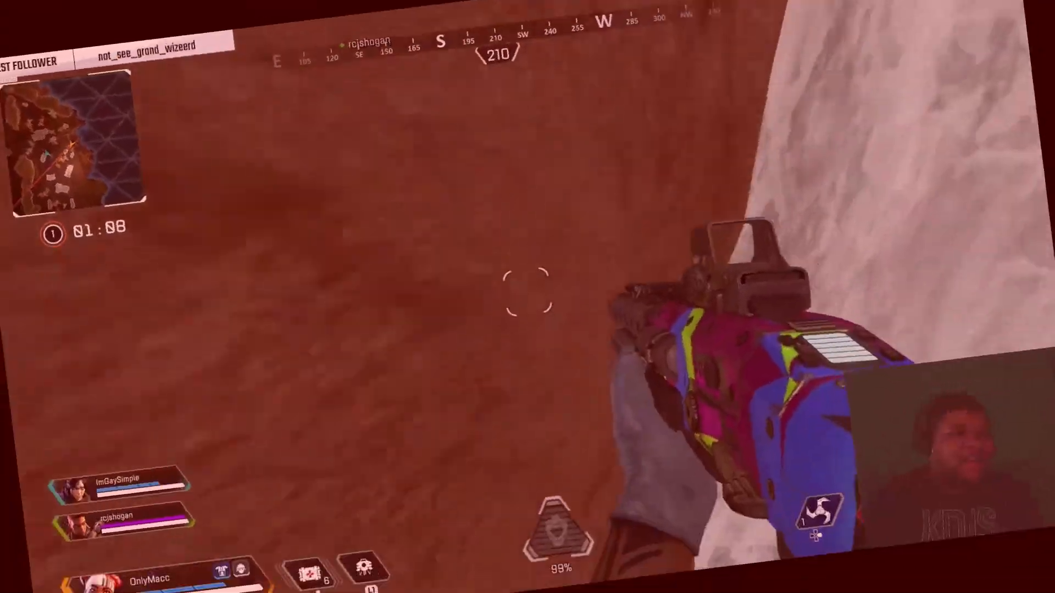
pyautogui.press('PS')
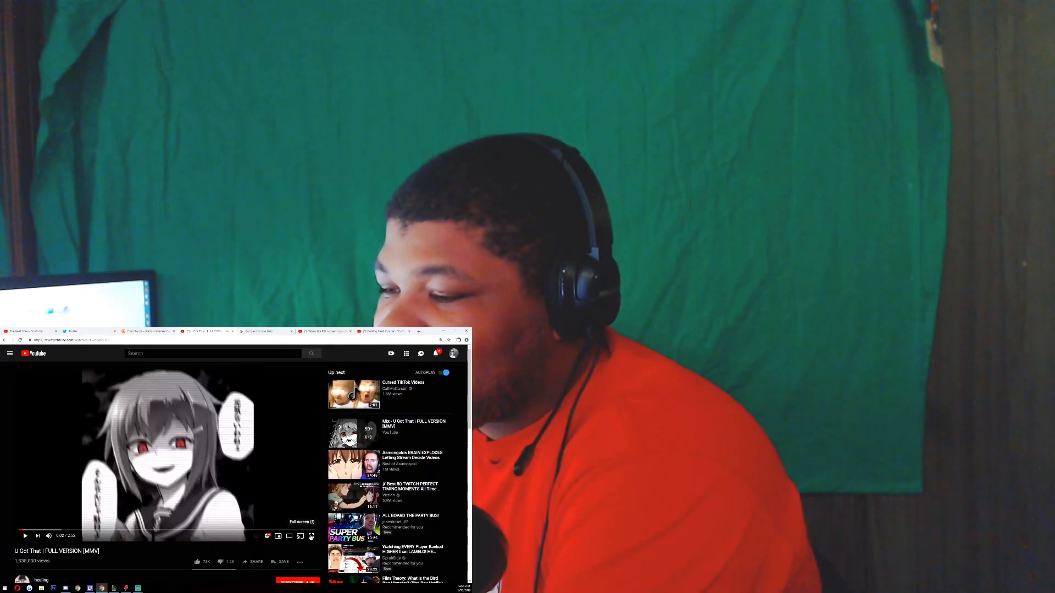
# Step: Start playback of the U Got That | FULL VERSION [MMV] video in the player
pyautogui.click(311, 536)
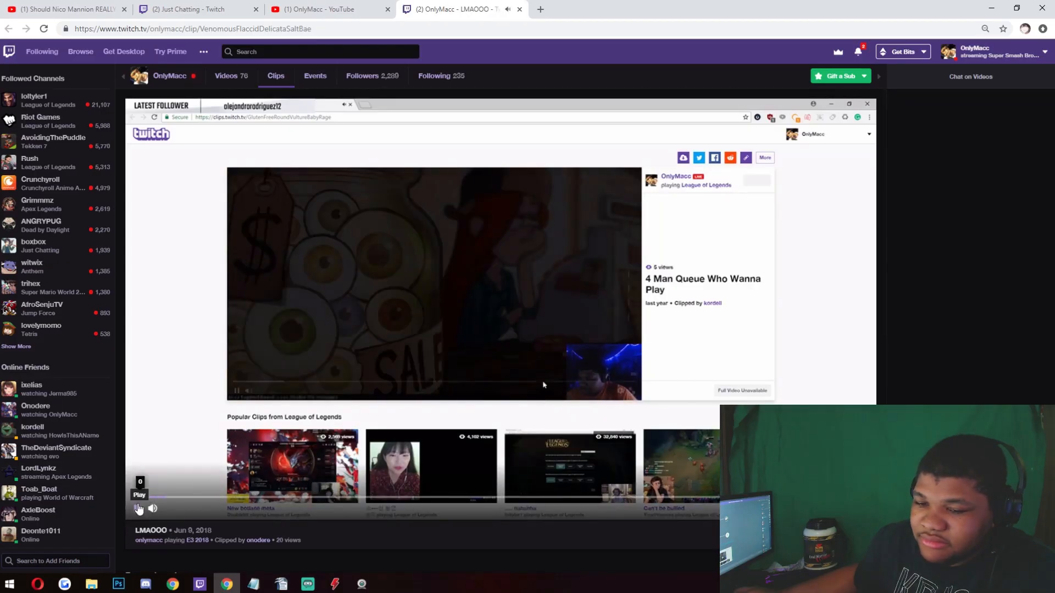
# Step: Start playing the LMAOOO clip on the channel's Twitch clips page
pyautogui.click(139, 509)
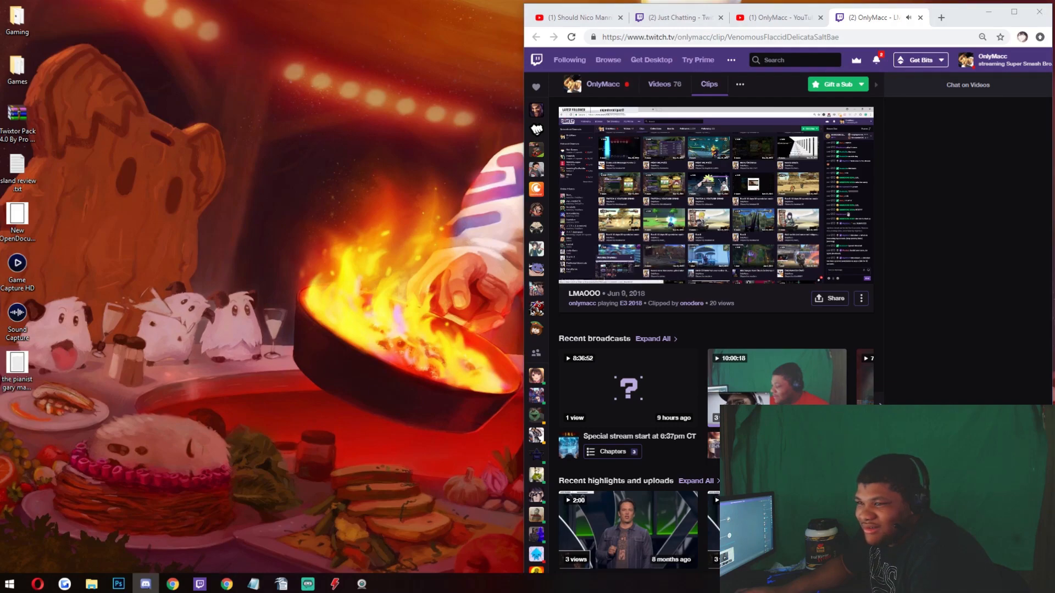
pyautogui.moveTo(974, 259)
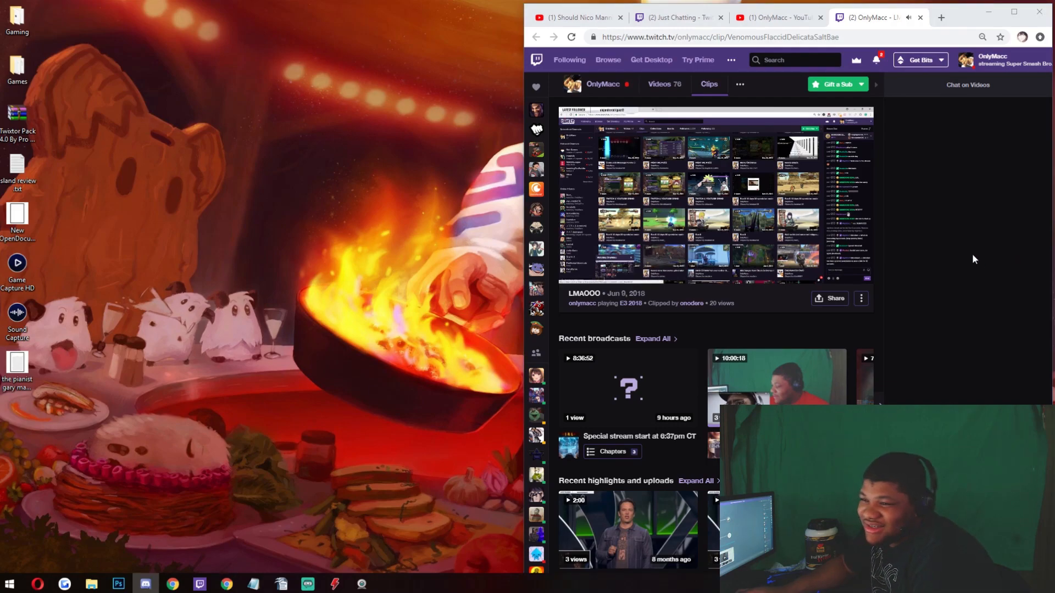